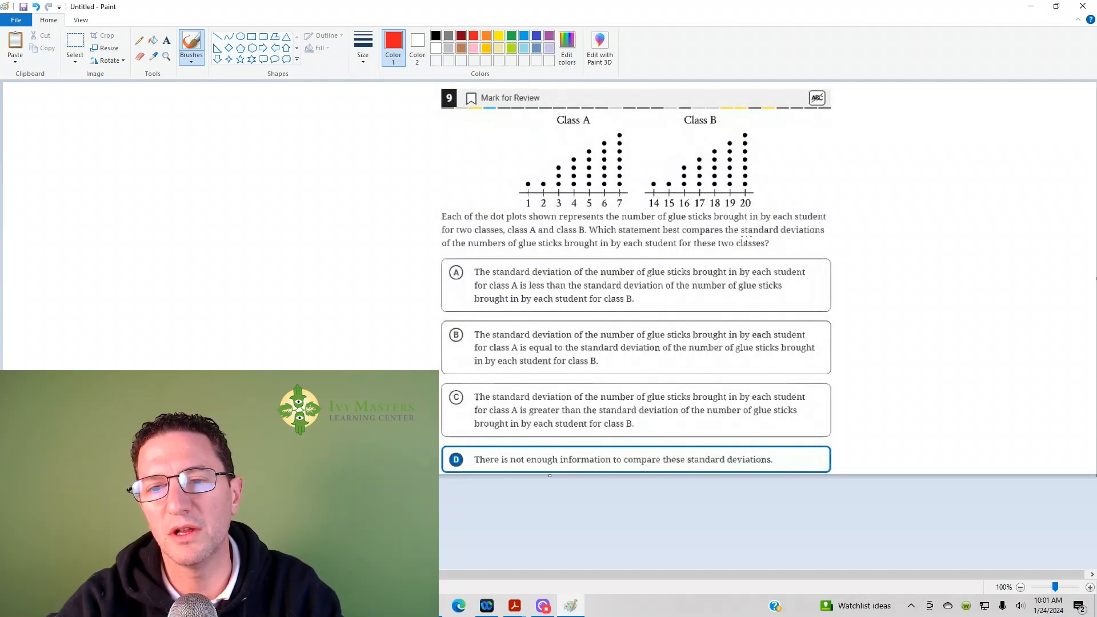
Draw a red brush line beneath 'standard deviations' in the dot-plot question text
{"action": "left_click_drag", "start_coordinate": [738, 234], "coordinate": [794, 236]}
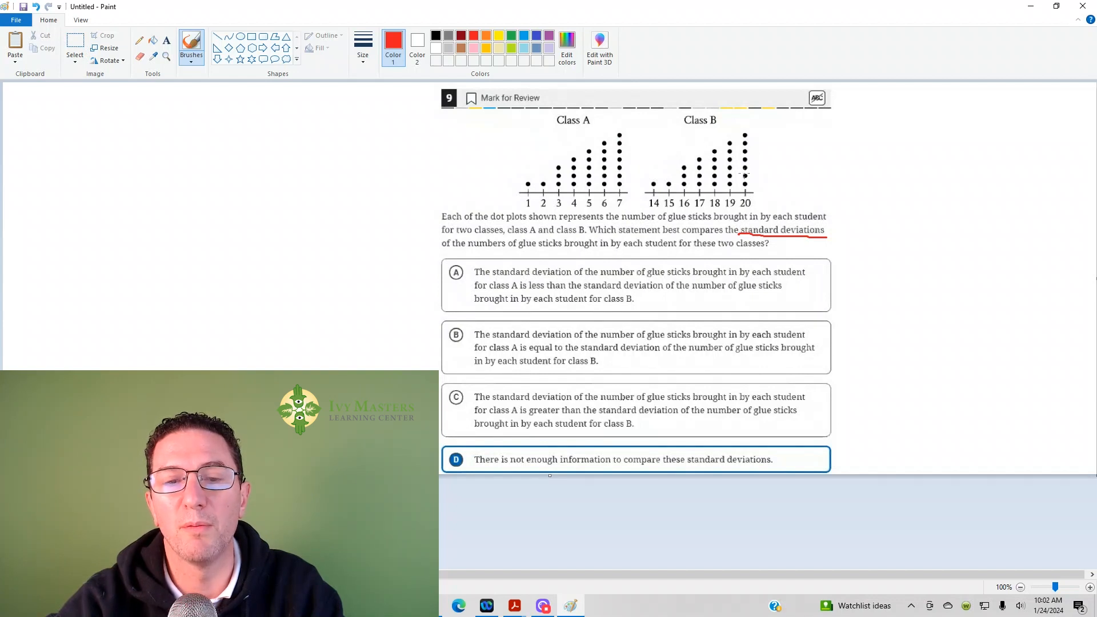
{"action": "mouse_move", "coordinate": [780, 174]}
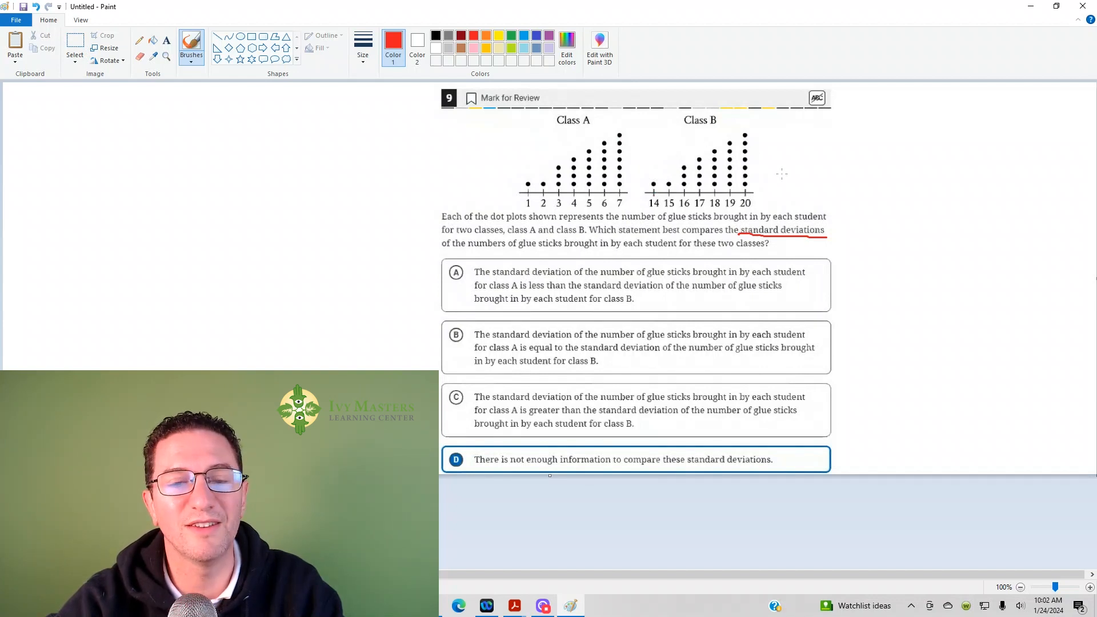